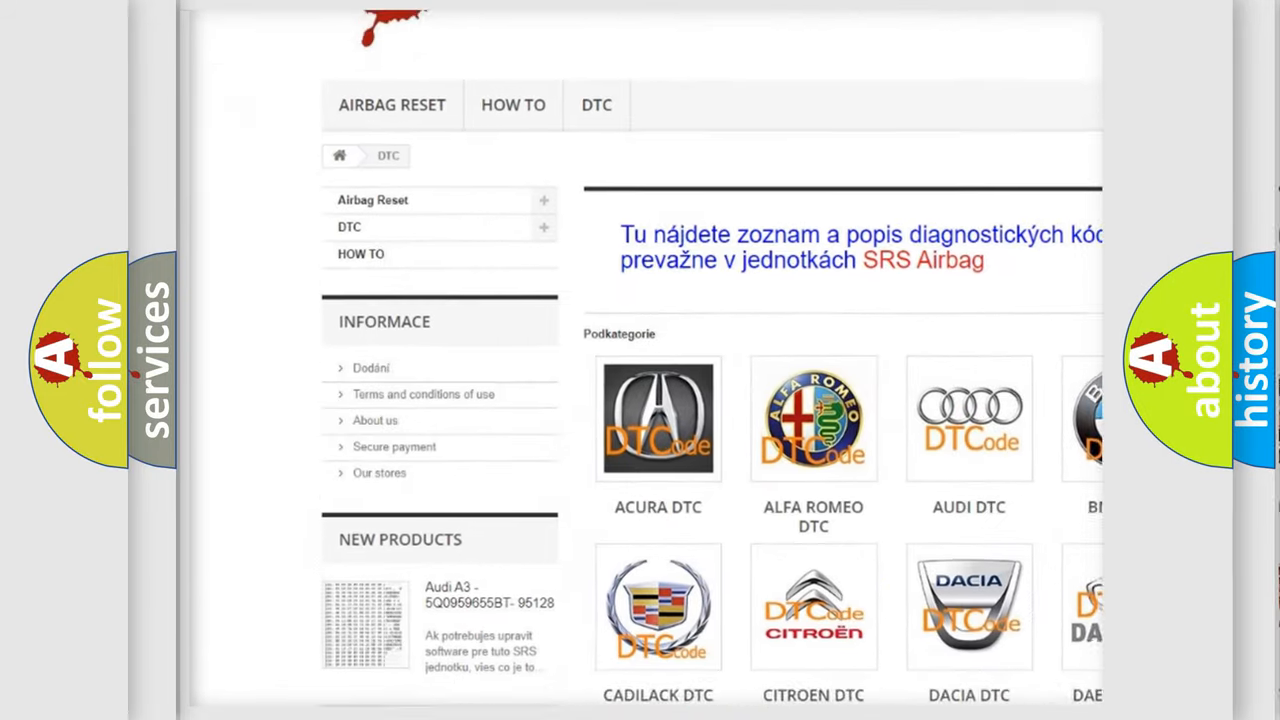
pyautogui.scroll(-3)
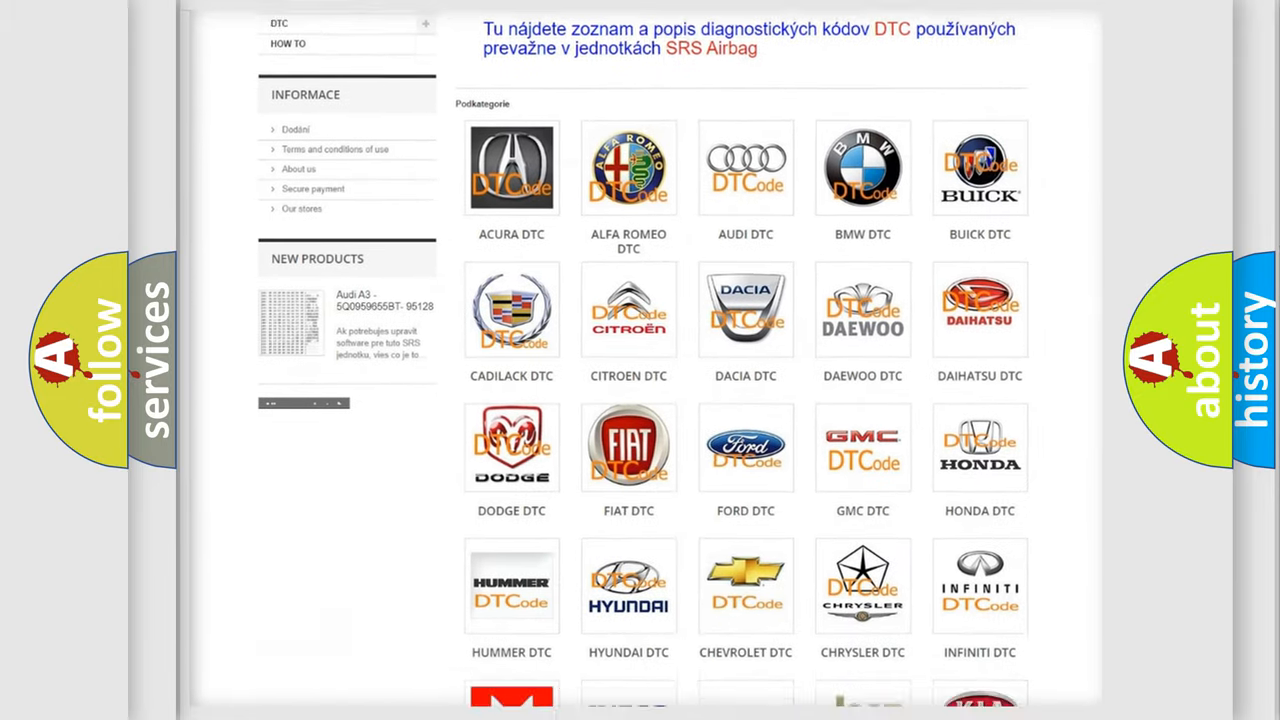
pyautogui.scroll(-3)
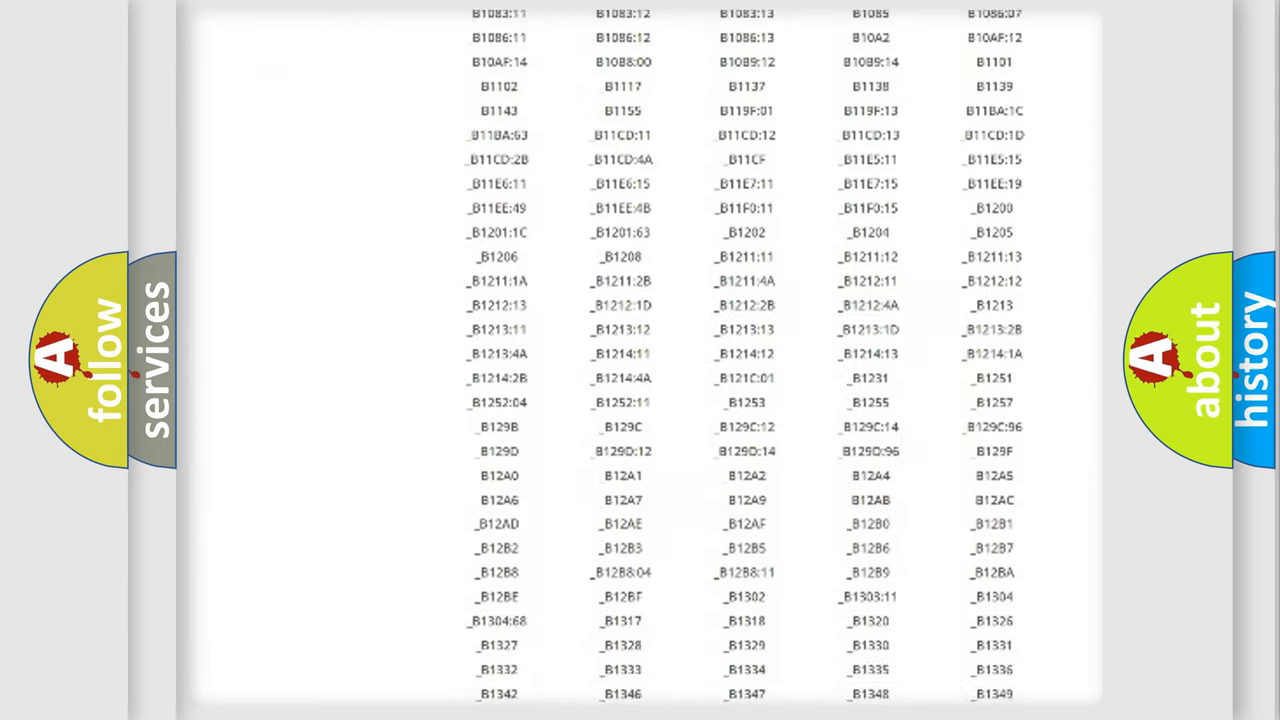
pyautogui.scroll(-3)
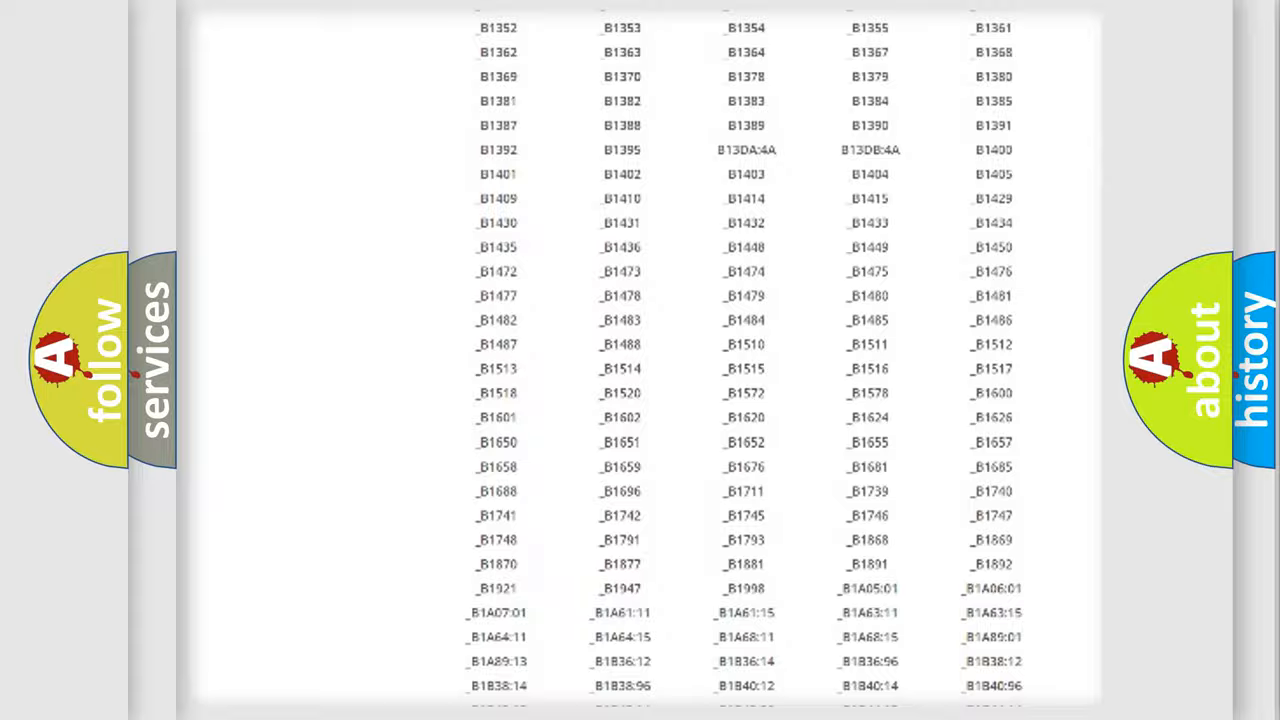